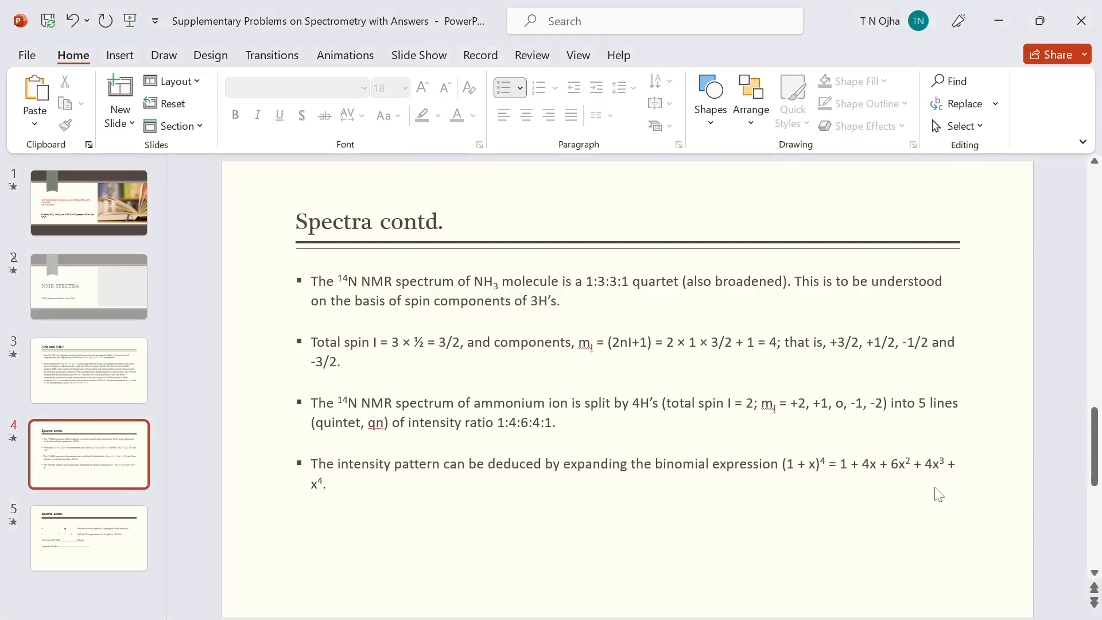
# - Show the title slide, then advance to the 'NMR SPECTRA' section slide
pyautogui.click(88, 202)
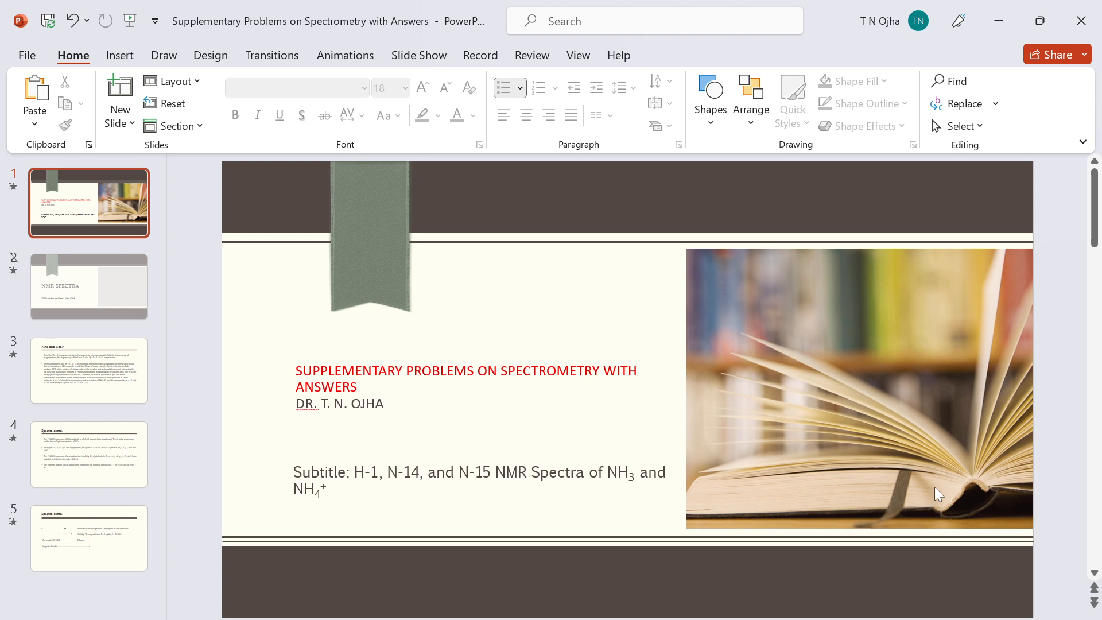
pyautogui.click(88, 286)
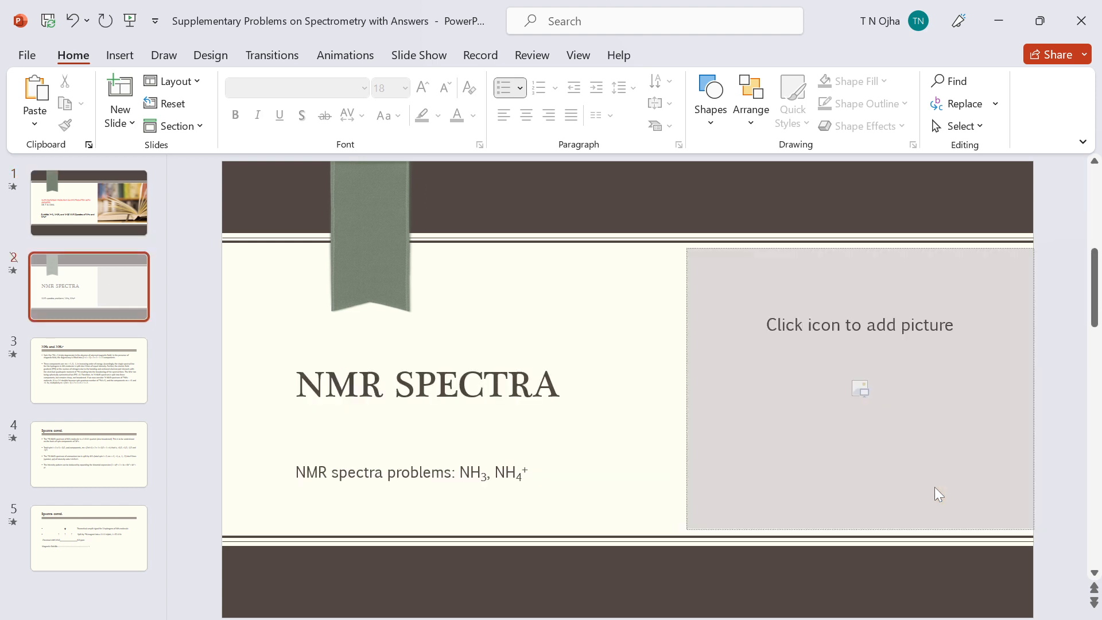
# - Show the NH3/NH4+ spin-splitting slide, then the 'Spectra contd.' quartet and quintet slide
pyautogui.click(88, 371)
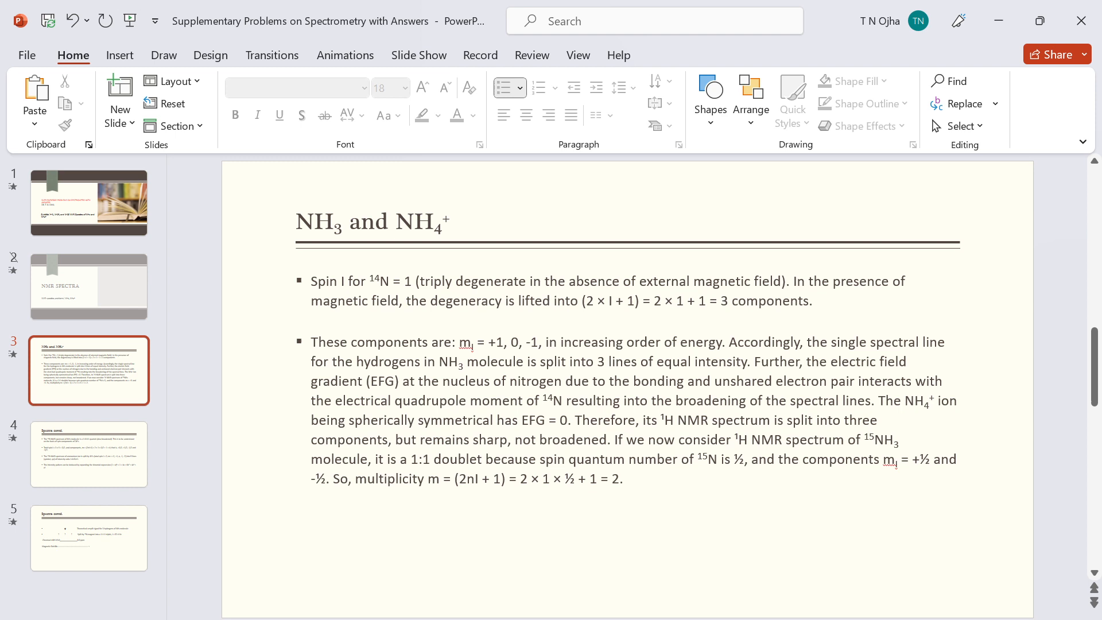
pyautogui.click(88, 453)
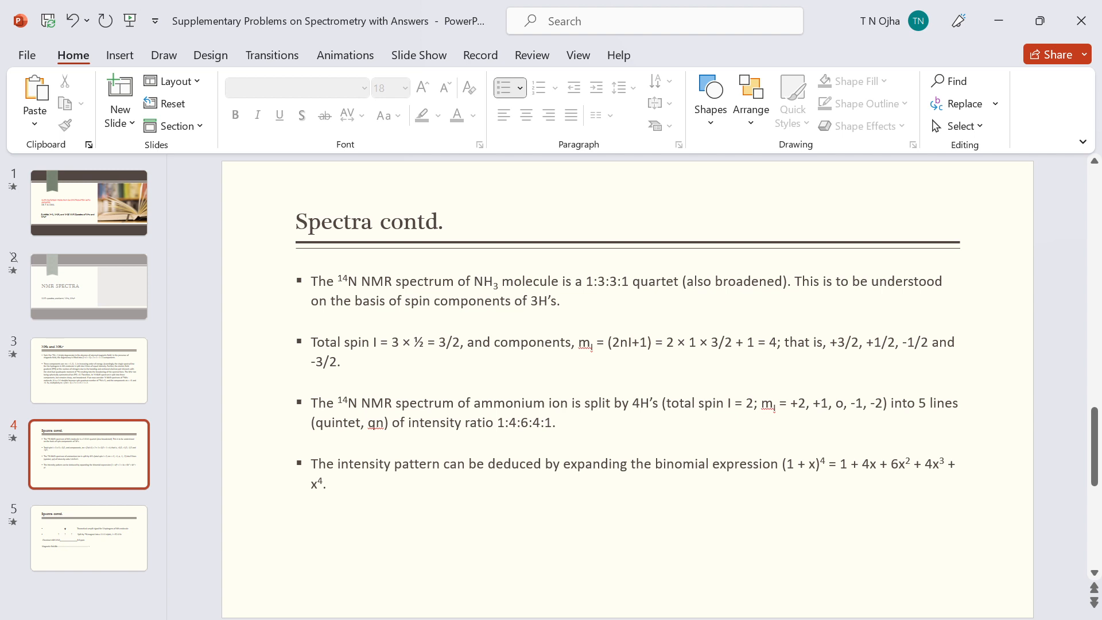
# - Show slide 5 with the NH3 1:1:1 triplet splitting diagram
pyautogui.click(88, 537)
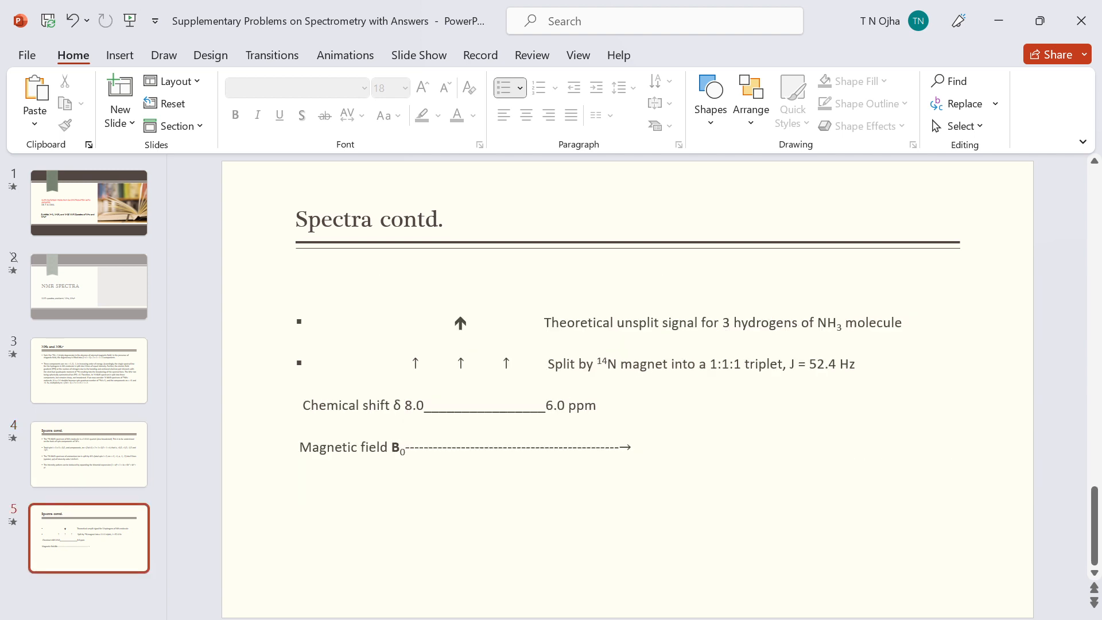